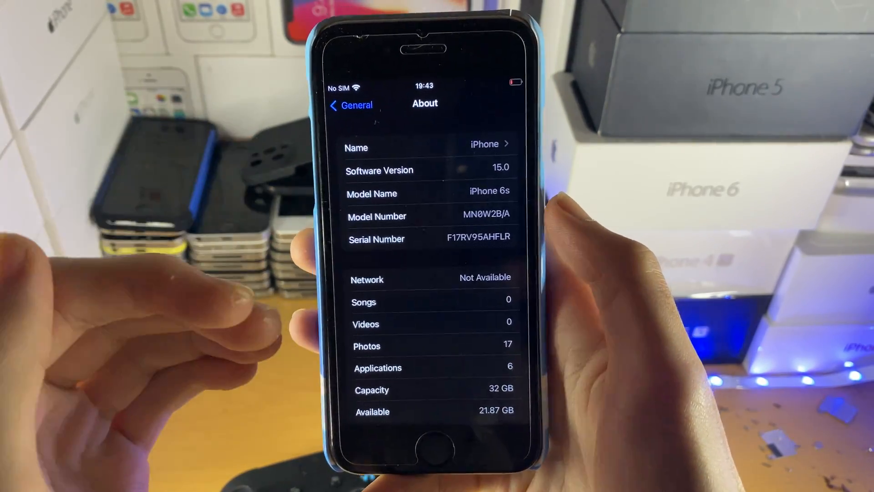
Accept the Xbox Wireless Controller's Bluetooth pairing request so it appears under My Devices
left_click(350, 104)
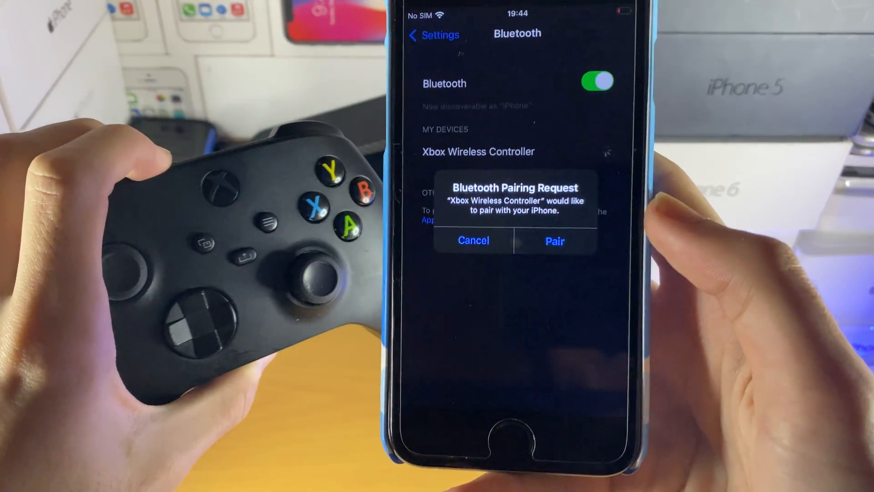
left_click(554, 240)
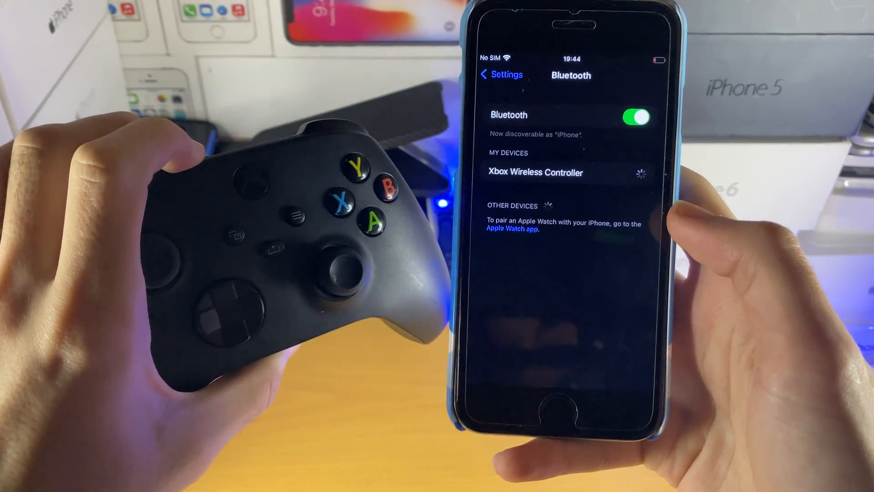